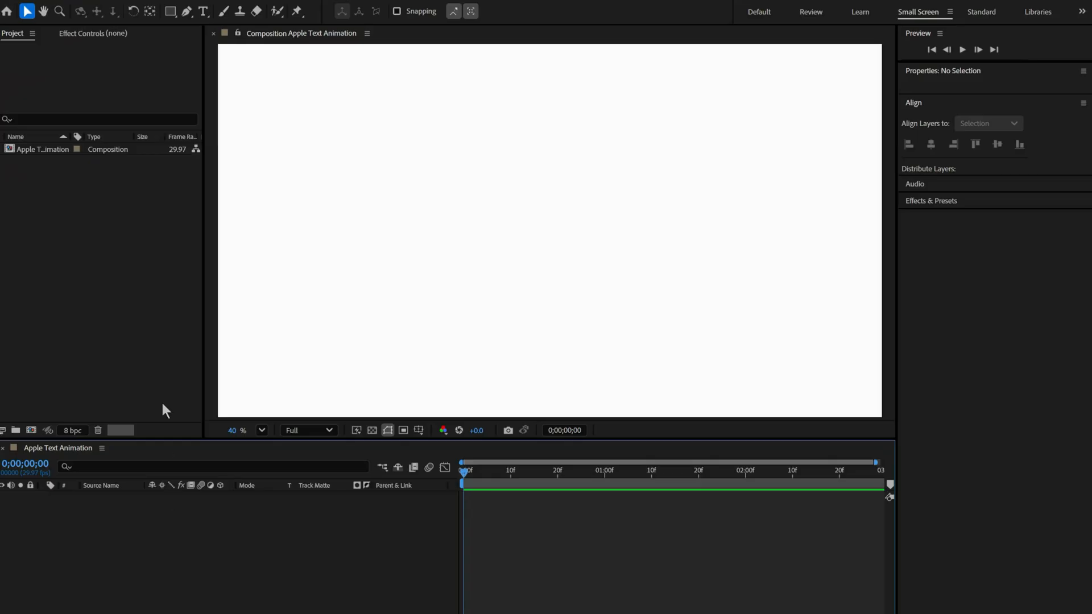
pyautogui.moveTo(204, 12)
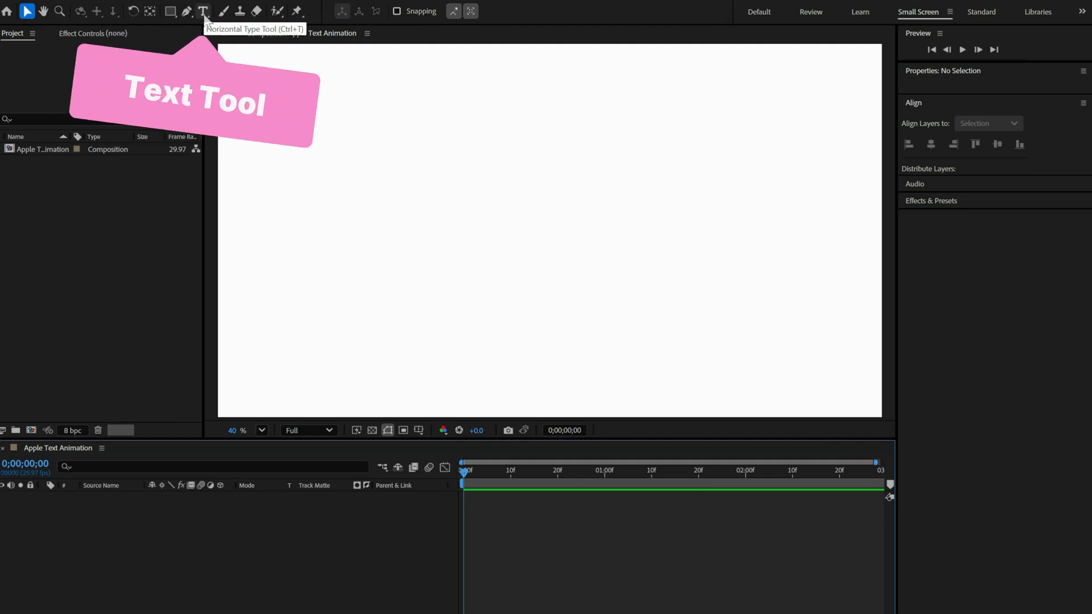
# Step: Create a text layer on the canvas reading 'Apple Style Animation'
pyautogui.click(451, 212)
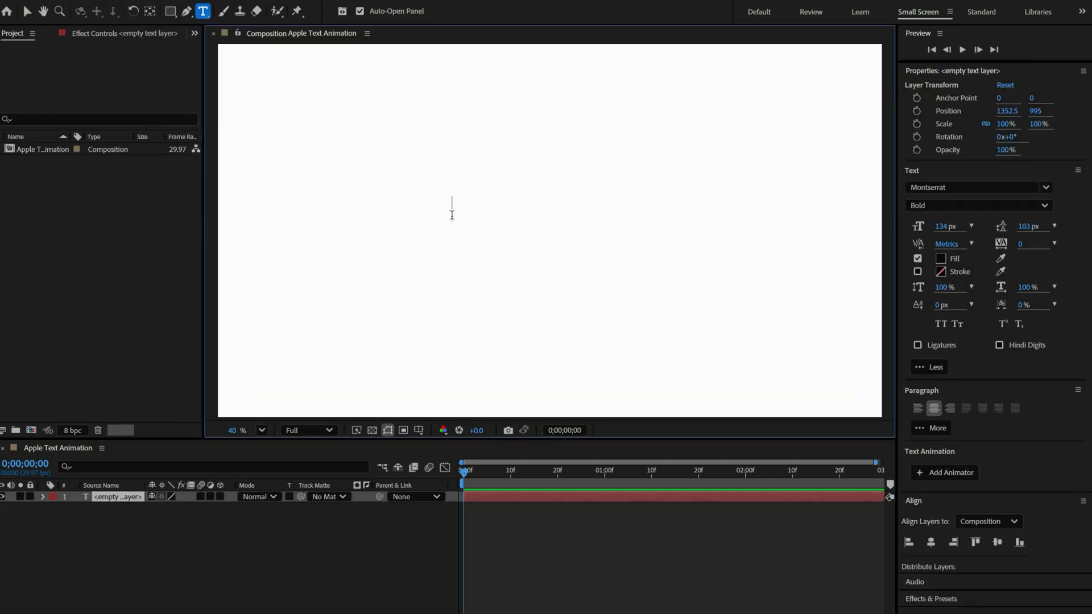
pyautogui.write('Apple Style Animation')
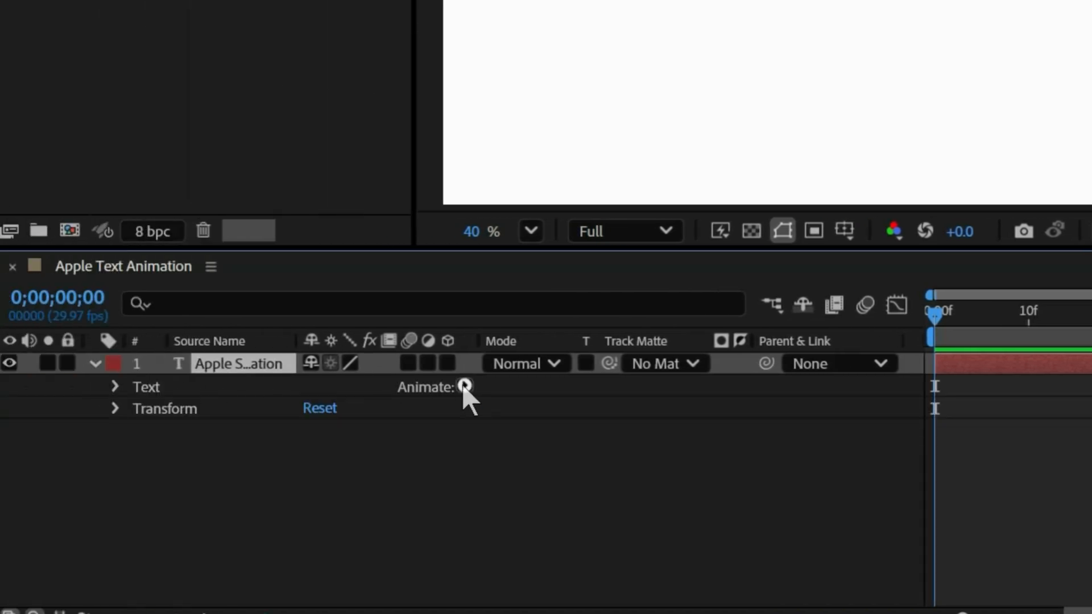
# Step: Add Animator 1 with Position 0,100, Opacity 0% and Blur 100,100 on the characters
pyautogui.click(465, 387)
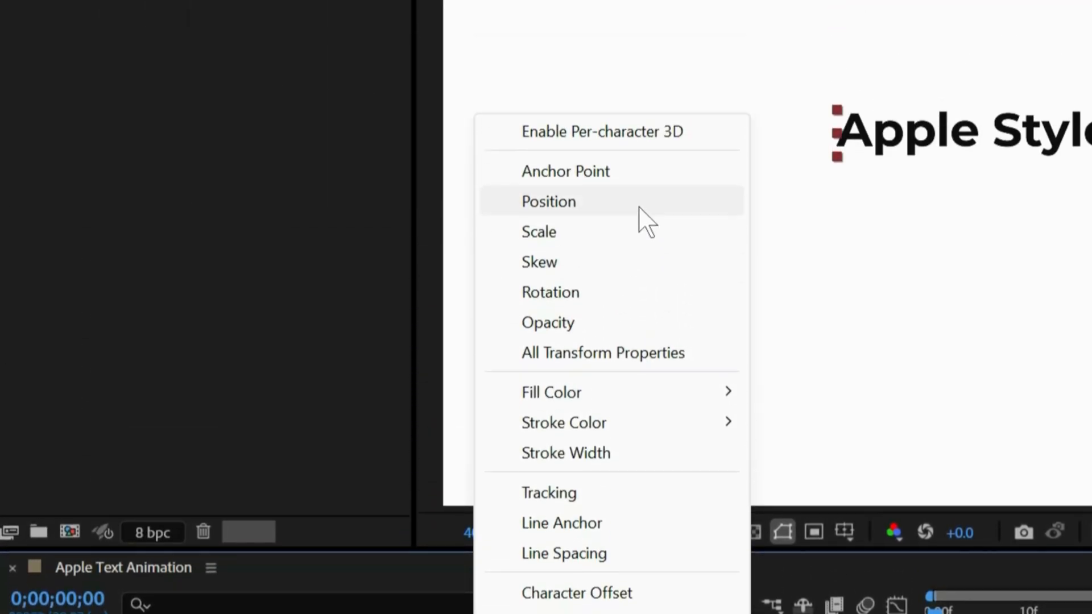
pyautogui.click(548, 202)
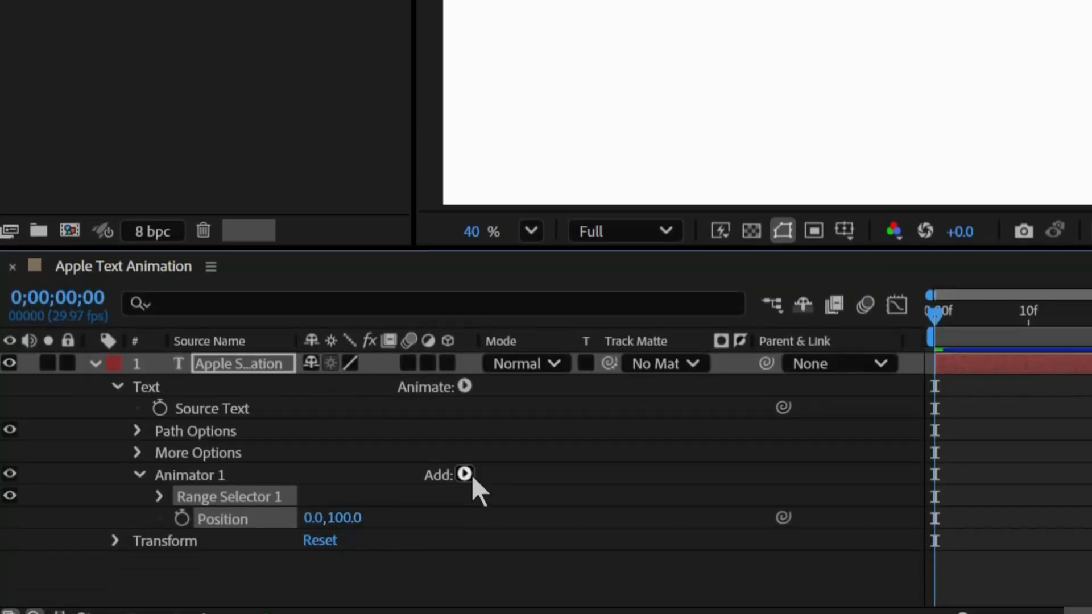
pyautogui.click(464, 476)
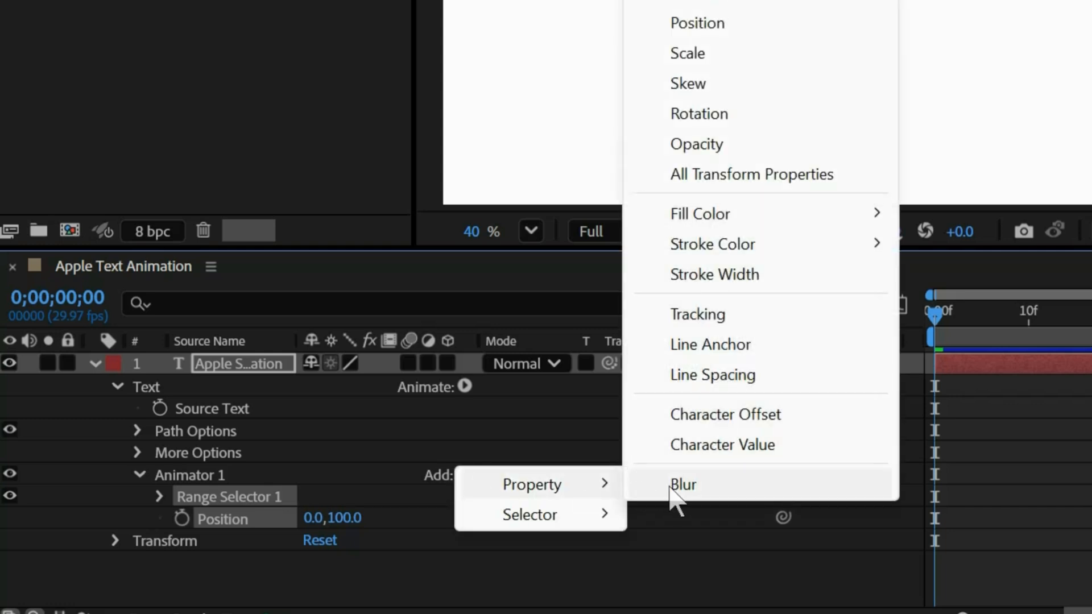
pyautogui.click(696, 144)
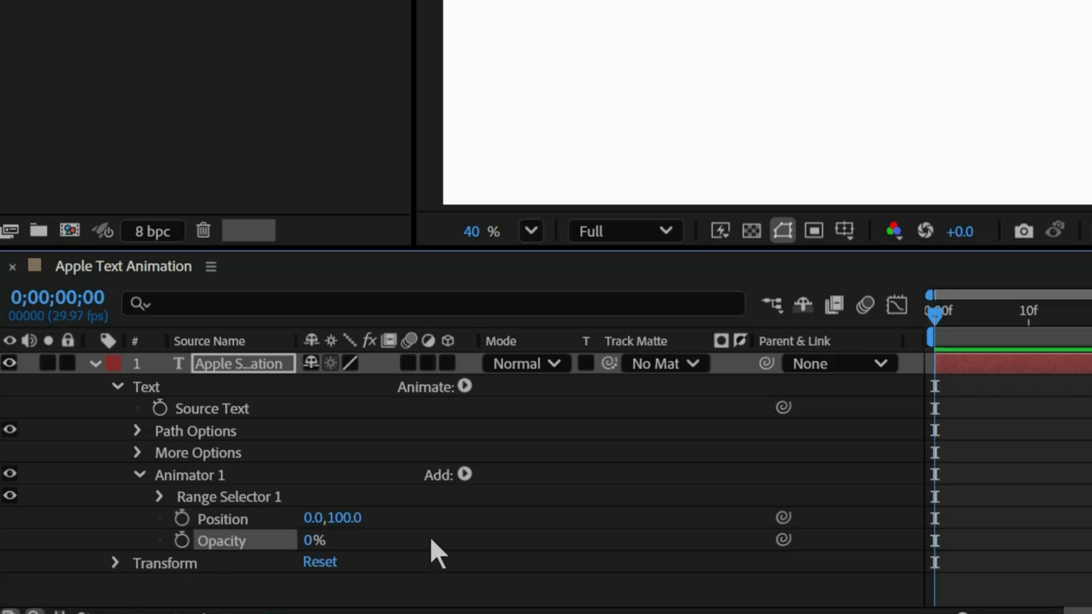
pyautogui.click(464, 475)
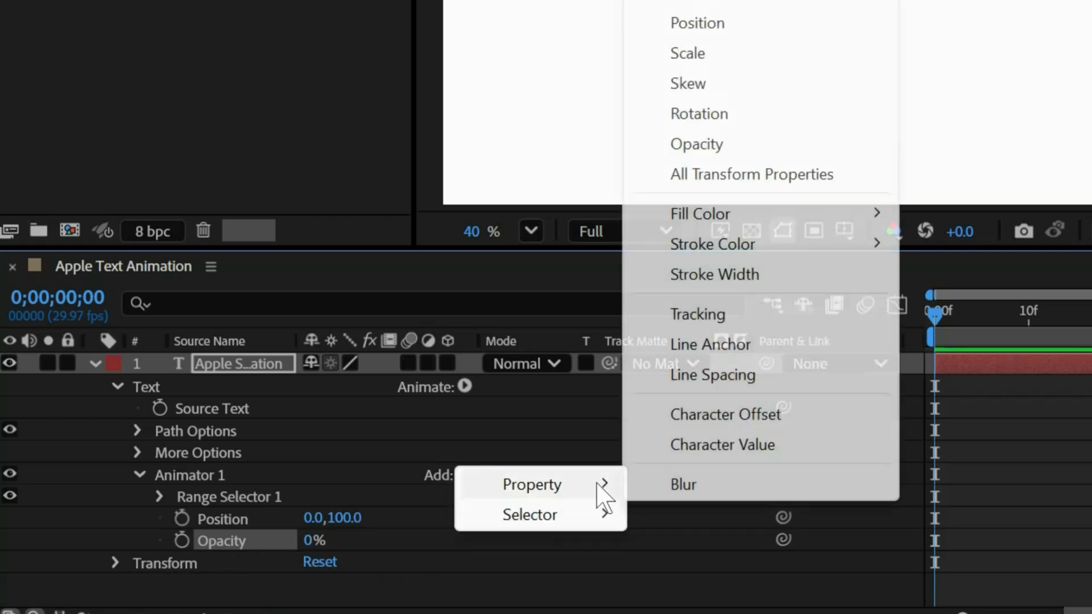
pyautogui.click(683, 484)
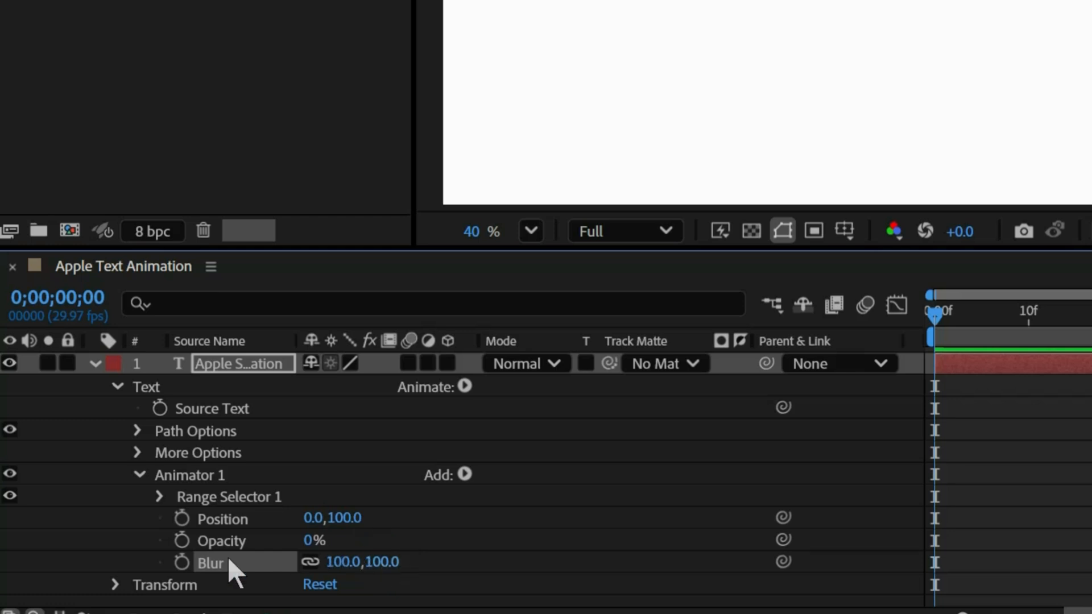
# Step: Set Range Selector 1's Advanced shape to Ramp Up
pyautogui.click(159, 497)
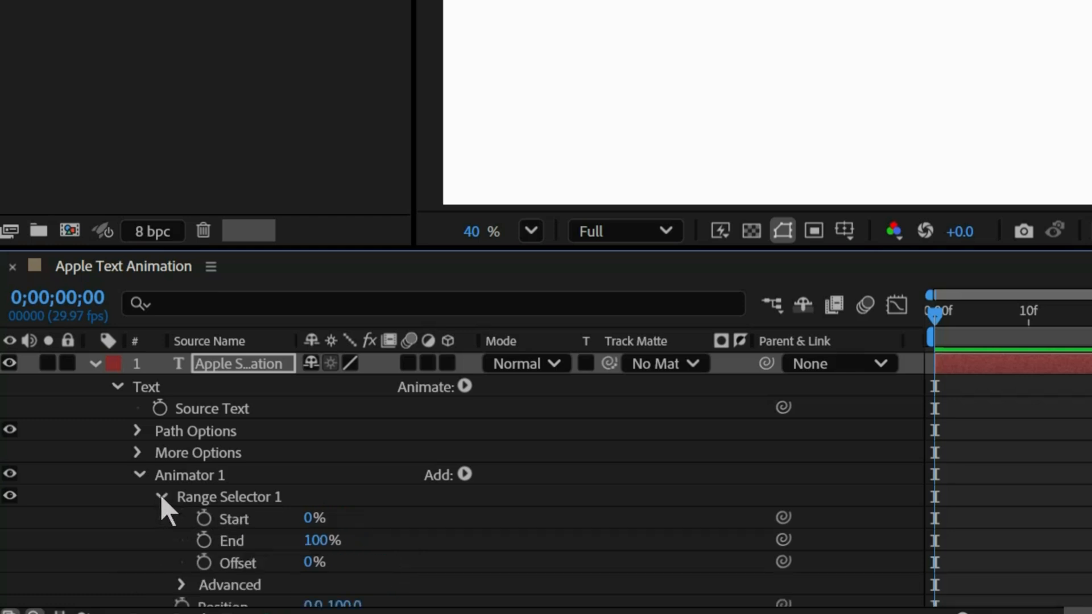
pyautogui.click(230, 585)
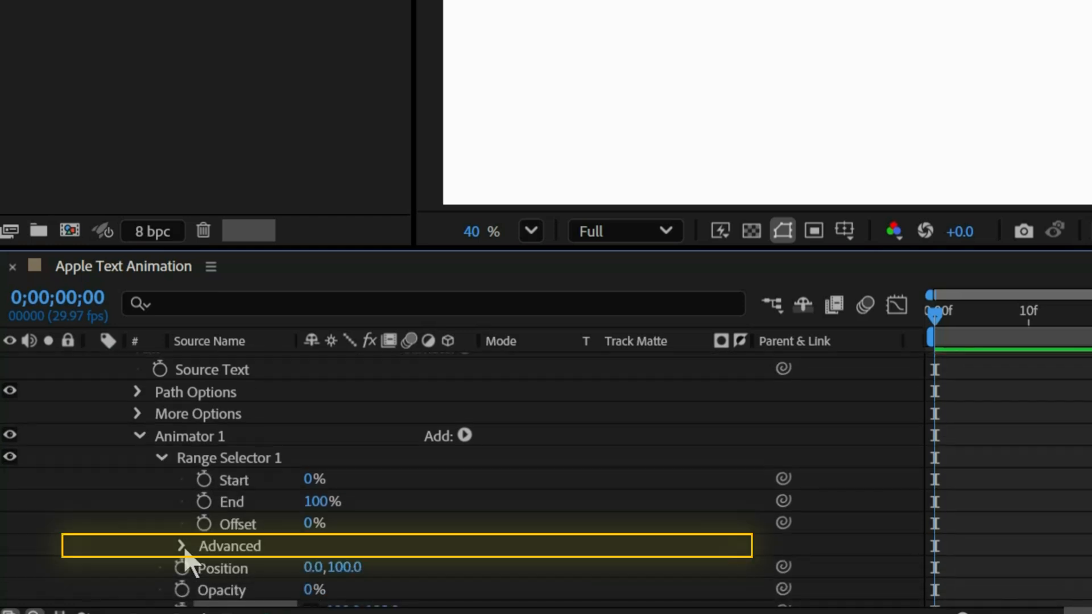
pyautogui.click(182, 544)
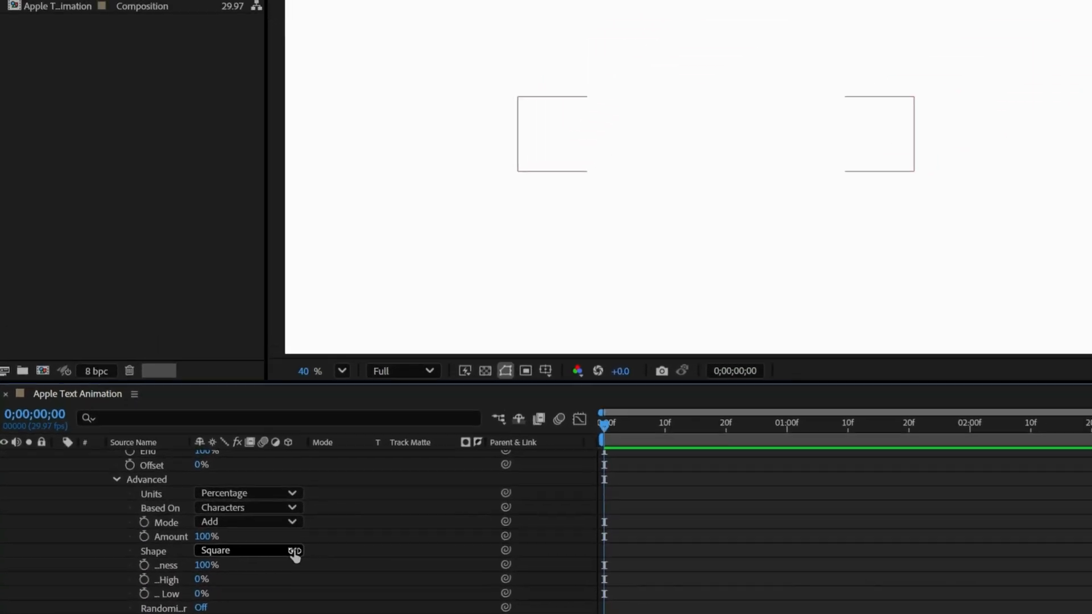
pyautogui.click(247, 551)
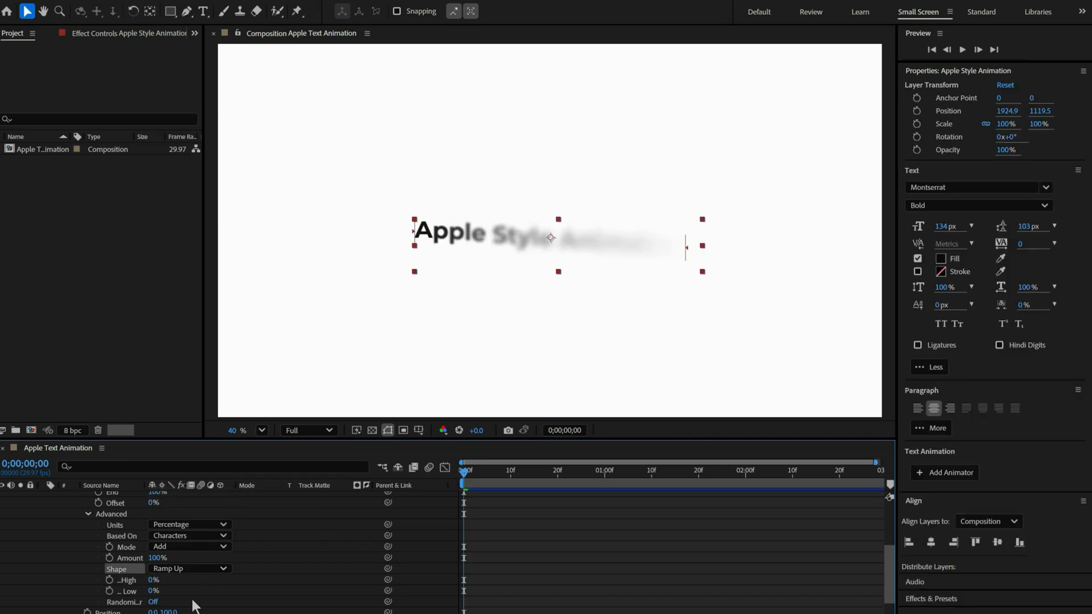
pyautogui.doubleClick(153, 580)
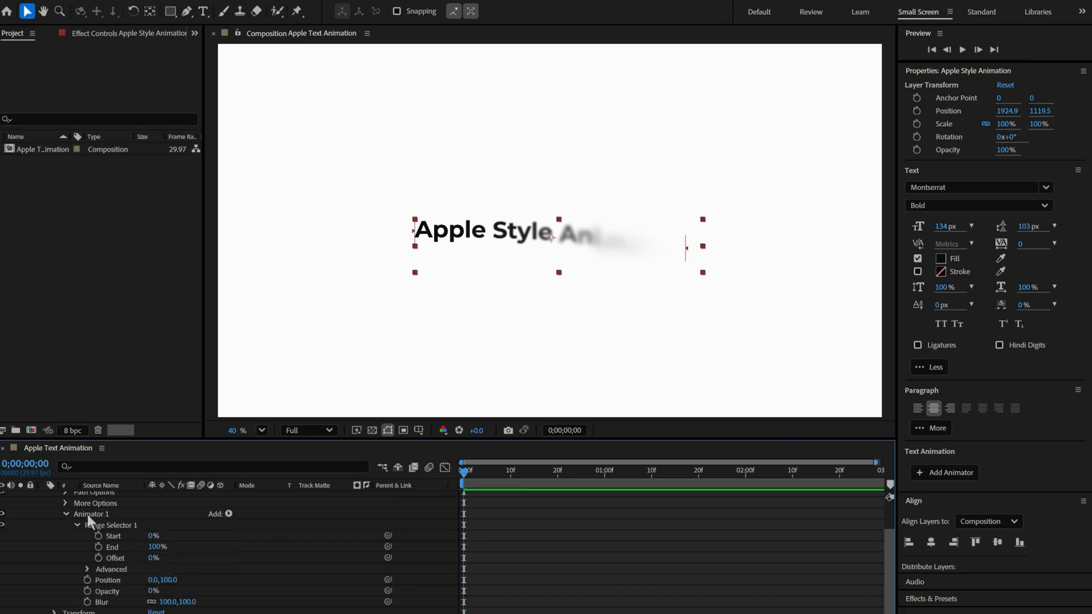
pyautogui.moveTo(99, 560)
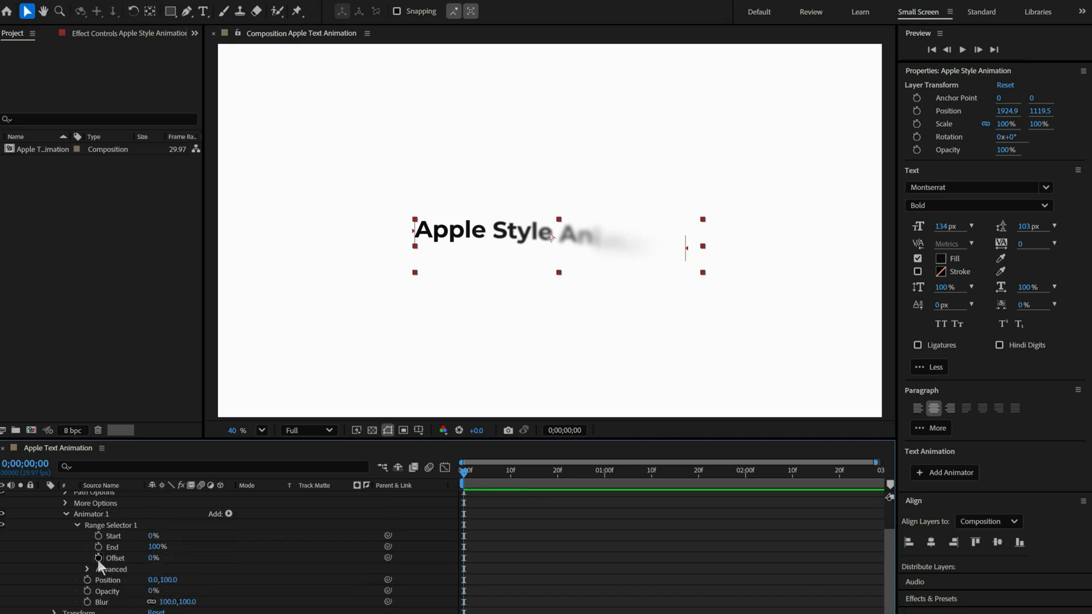
# Step: Keyframe the selector Offset at -100% at the composition start
pyautogui.click(98, 557)
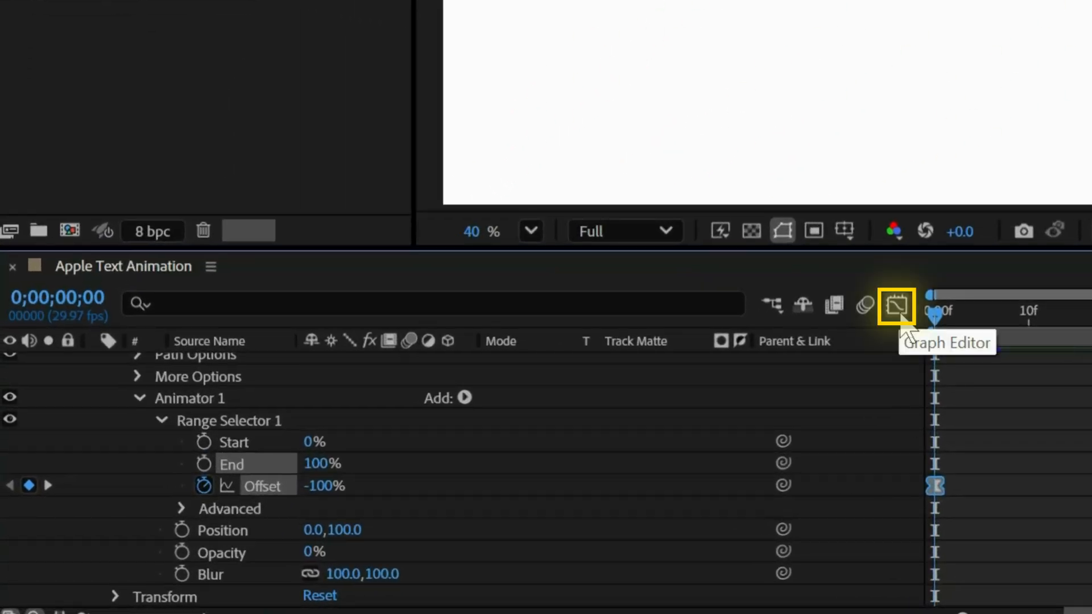
# Step: Smooth the Offset curve from -100% to 100% over one second in the Graph Editor and preview the reveal
pyautogui.click(897, 306)
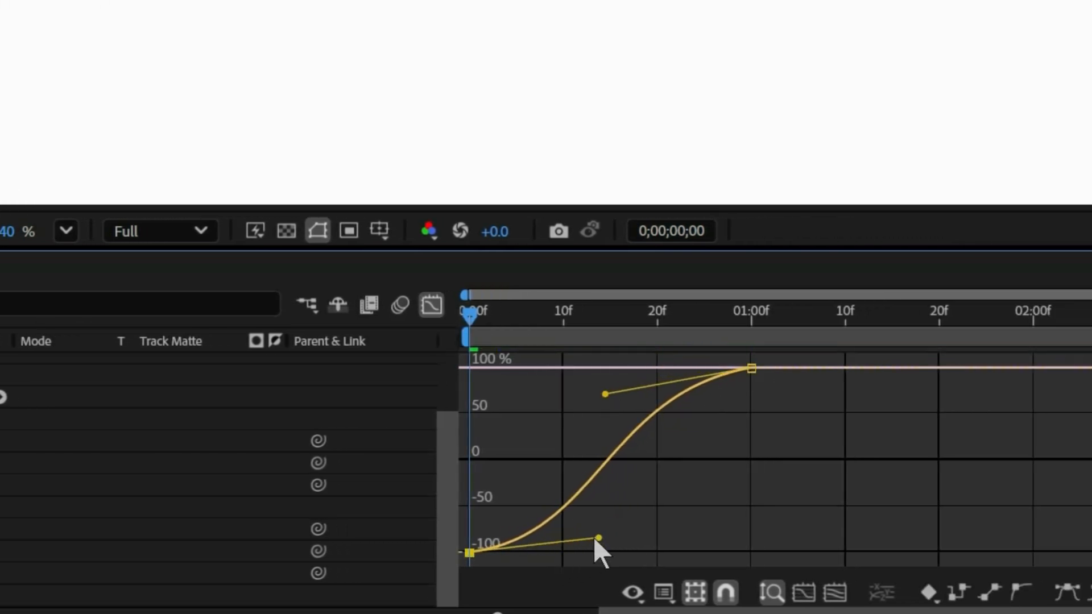
pyautogui.moveTo(431, 305)
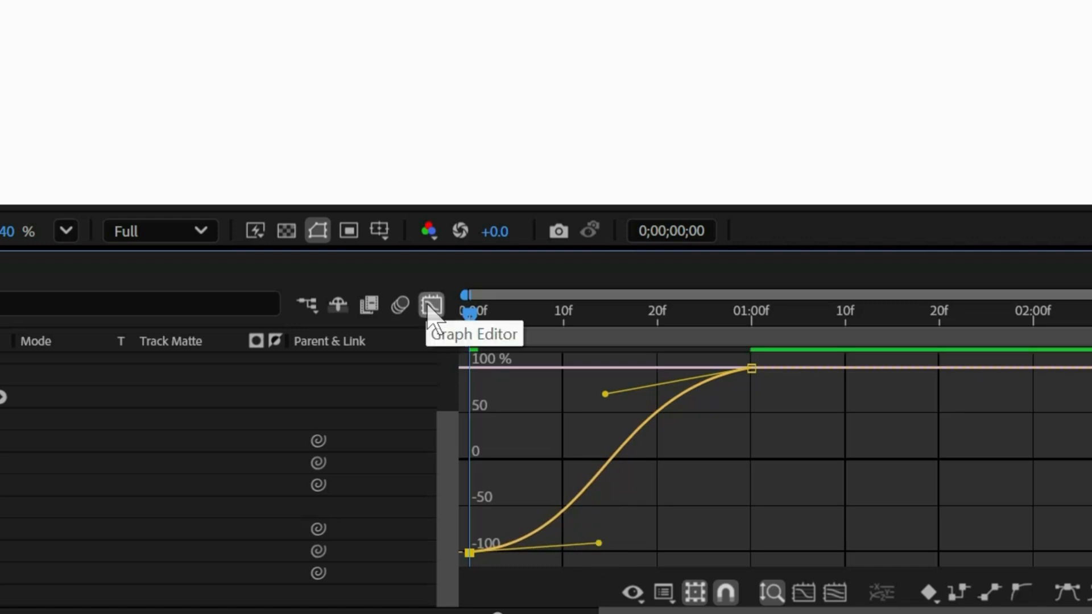
pyautogui.click(432, 306)
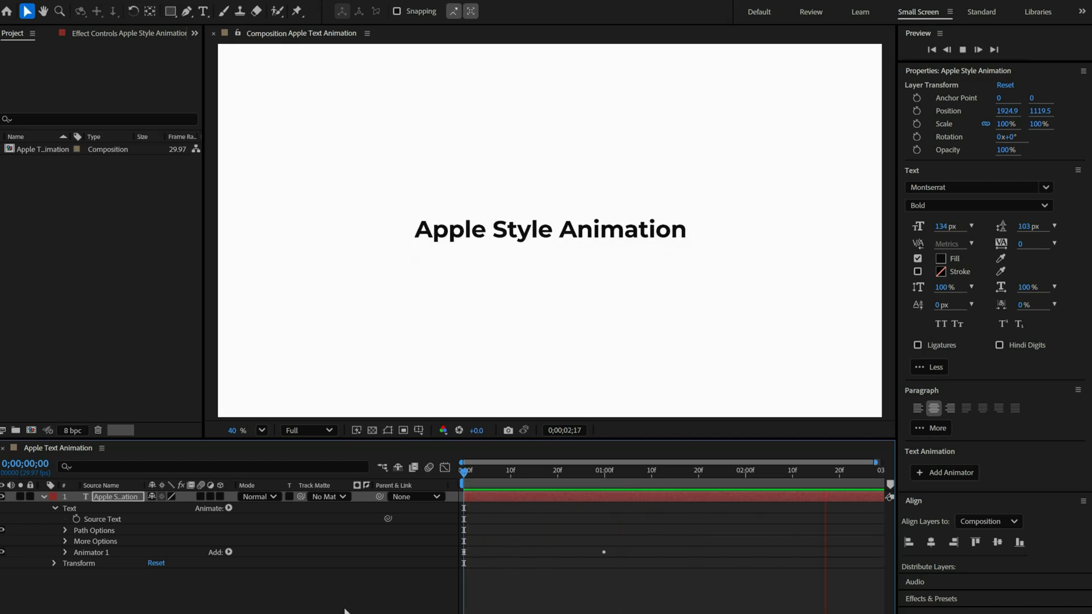
pyautogui.click(686, 470)
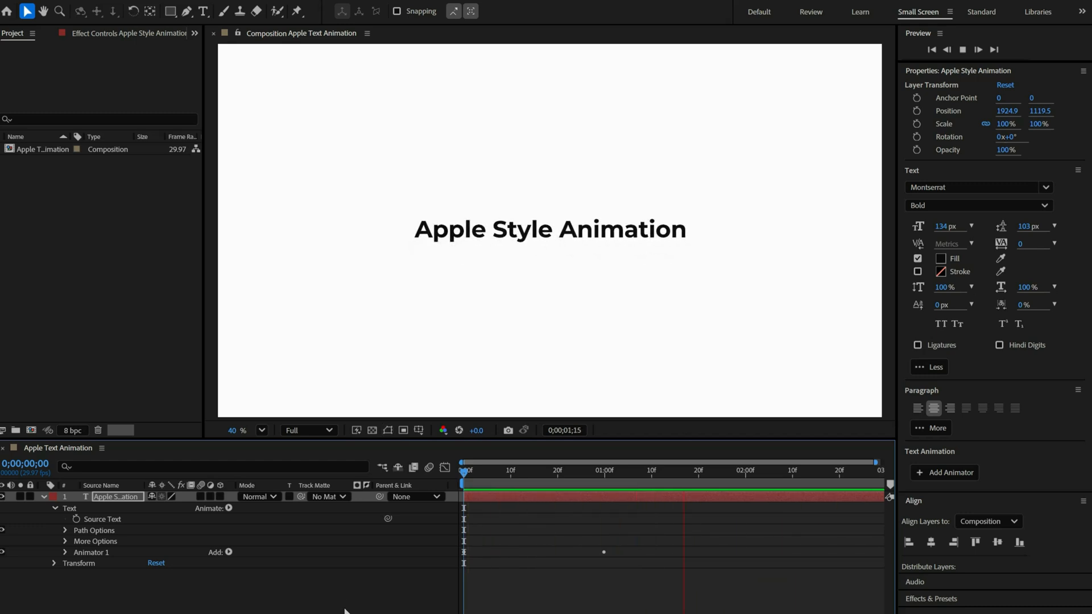
pyautogui.click(465, 469)
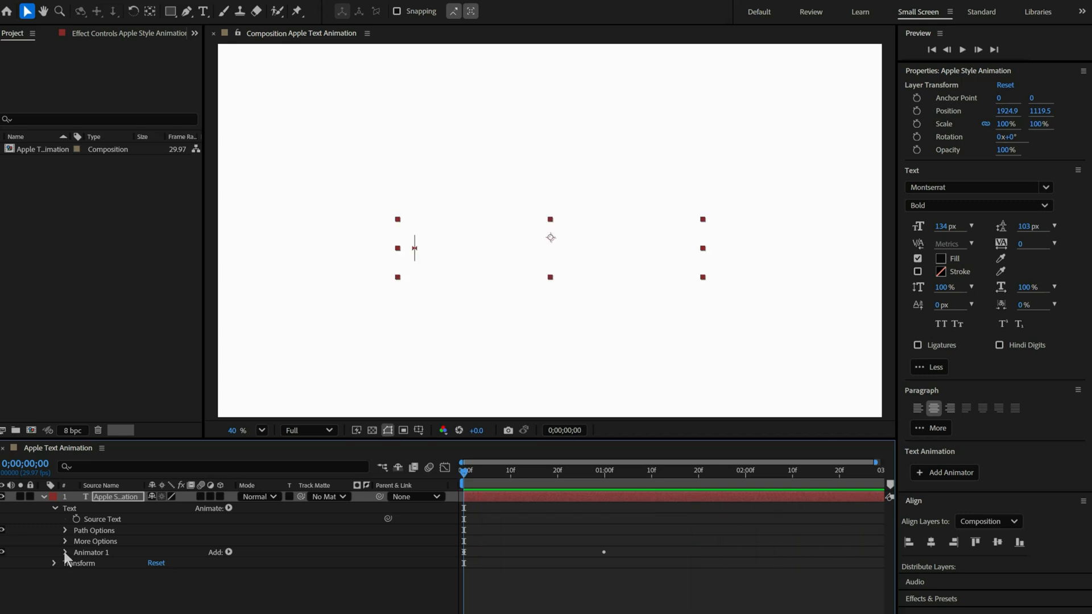
pyautogui.click(64, 553)
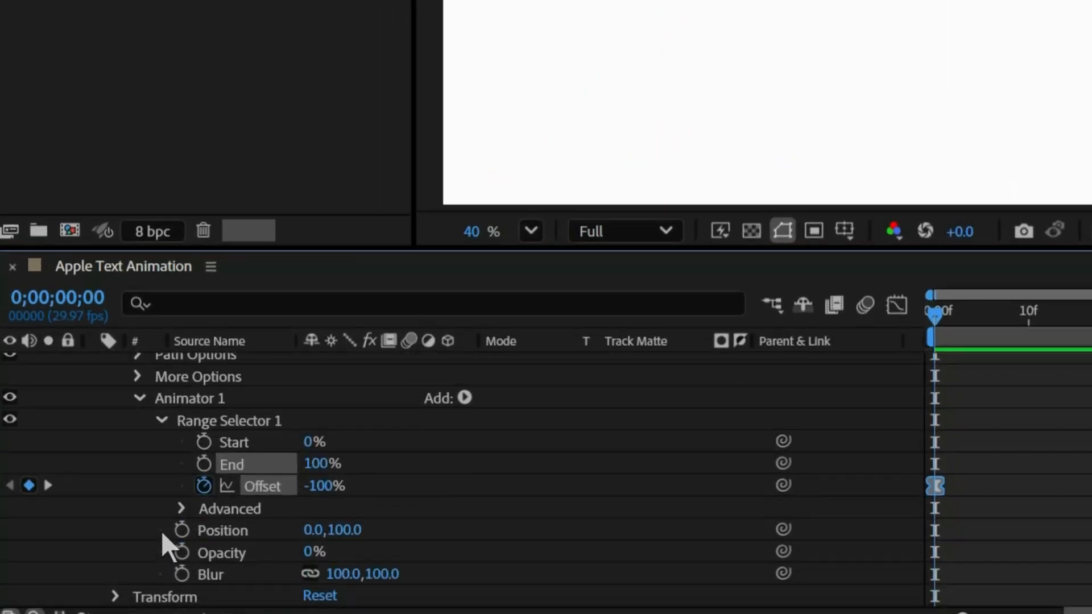
# Step: Change the range selector's Based On from Characters to Words
pyautogui.click(386, 463)
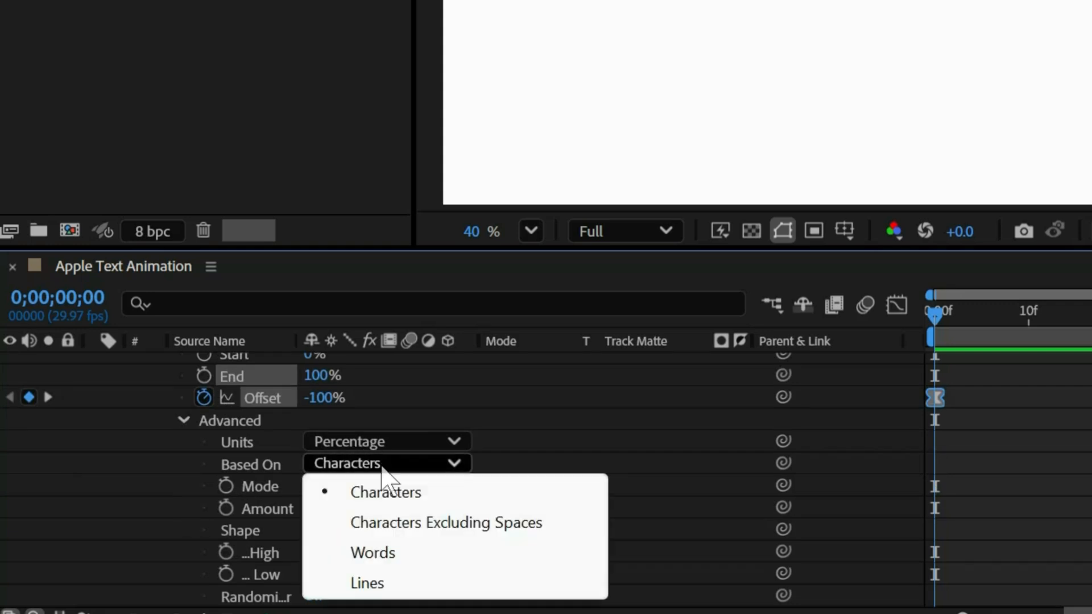
pyautogui.click(373, 553)
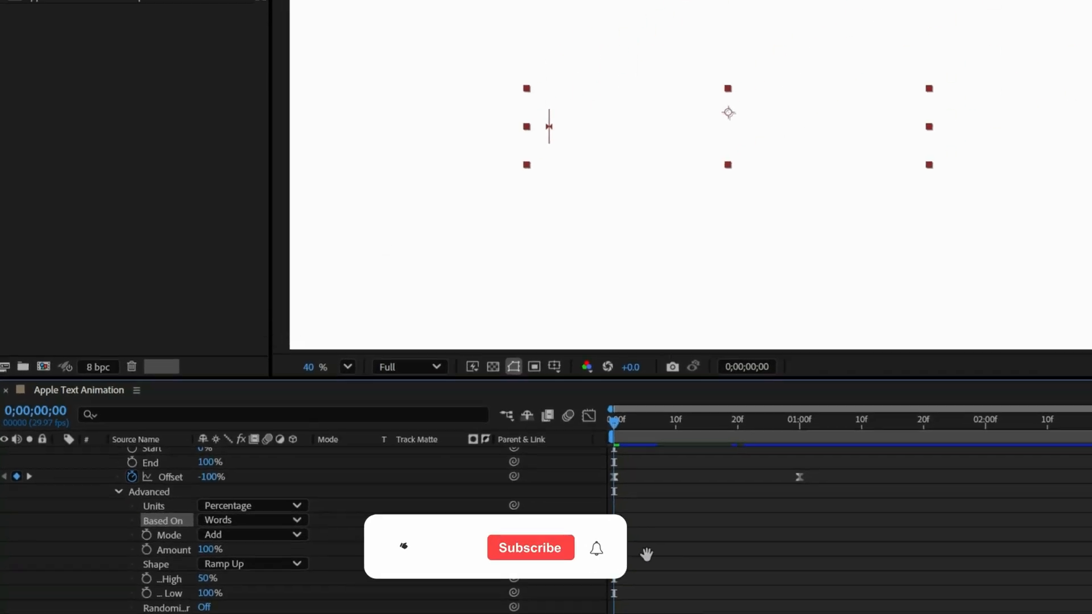